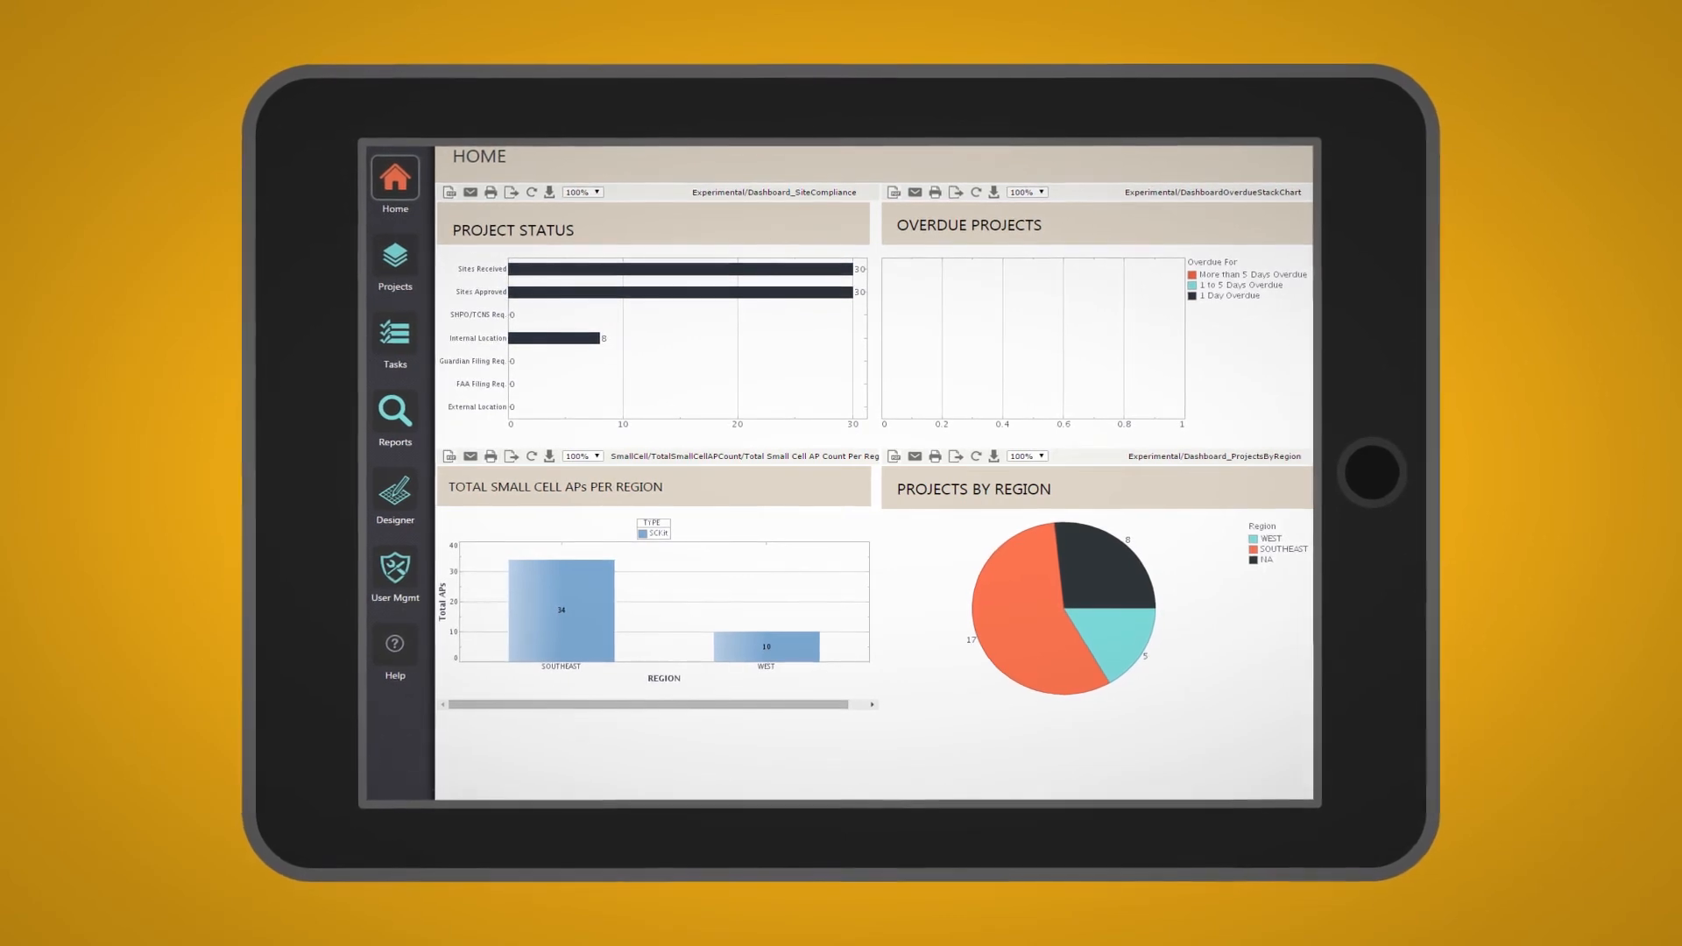
Show the Lenox Square project overview with its workflow, milestones and history
left_click(403, 266)
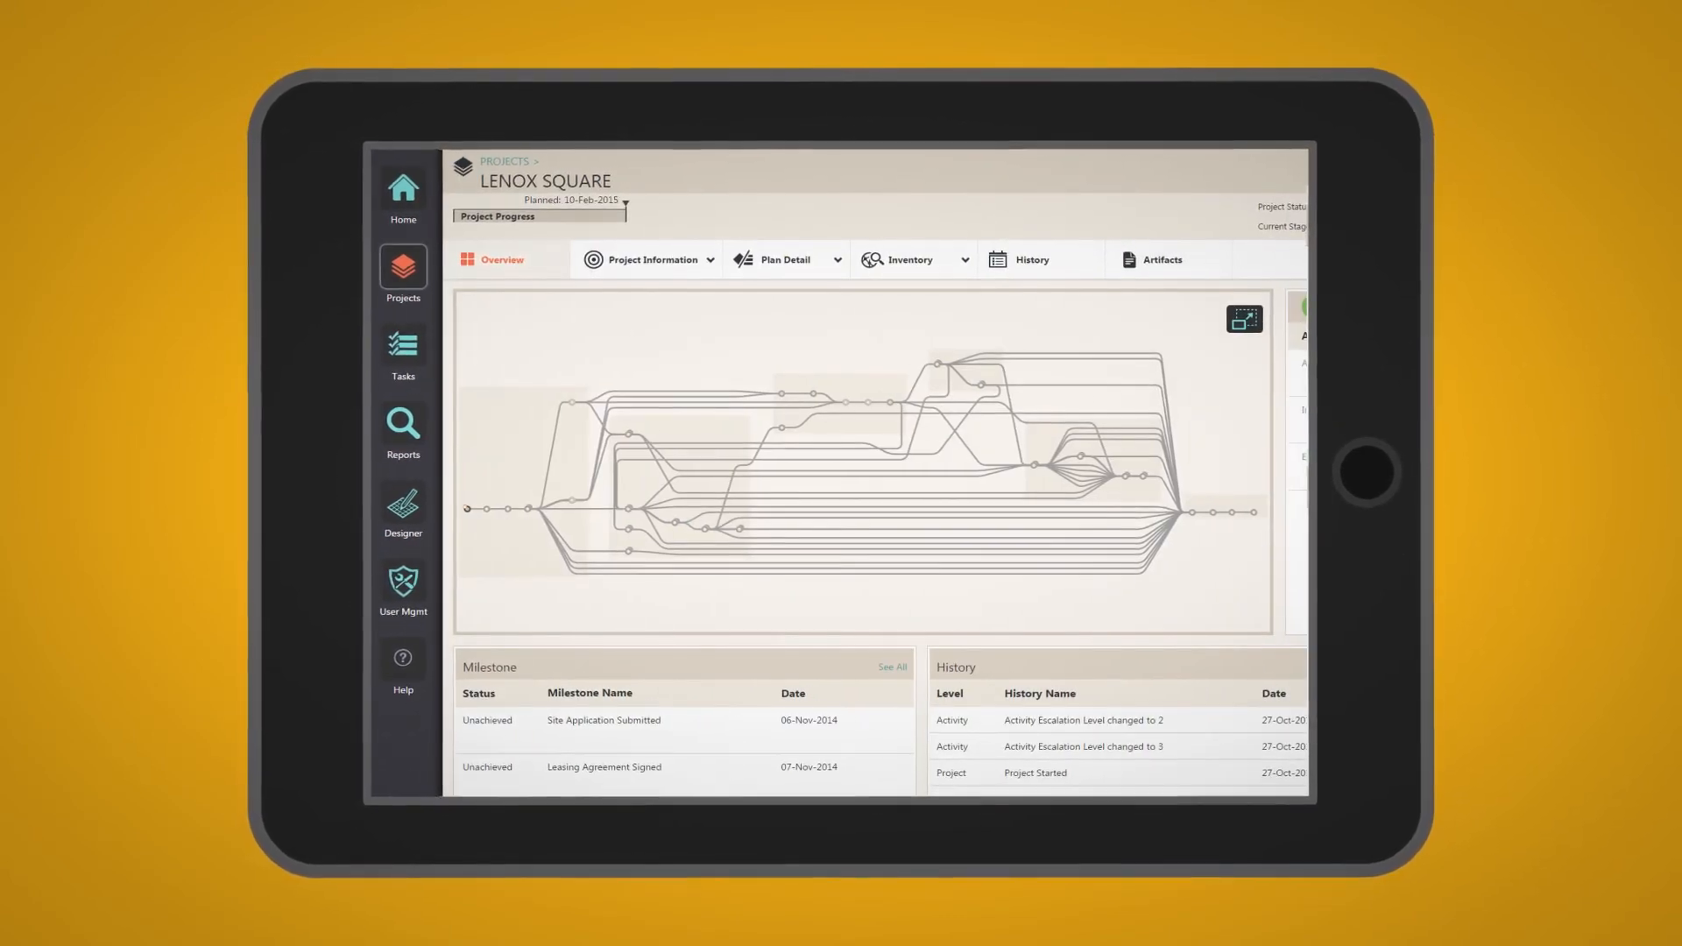